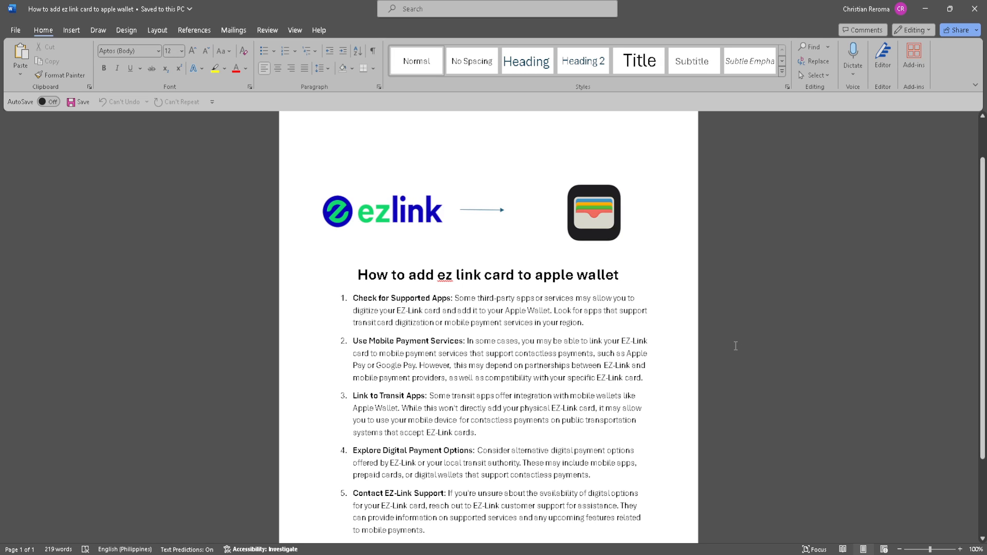
{"action": "left_click", "coordinate": [329, 133]}
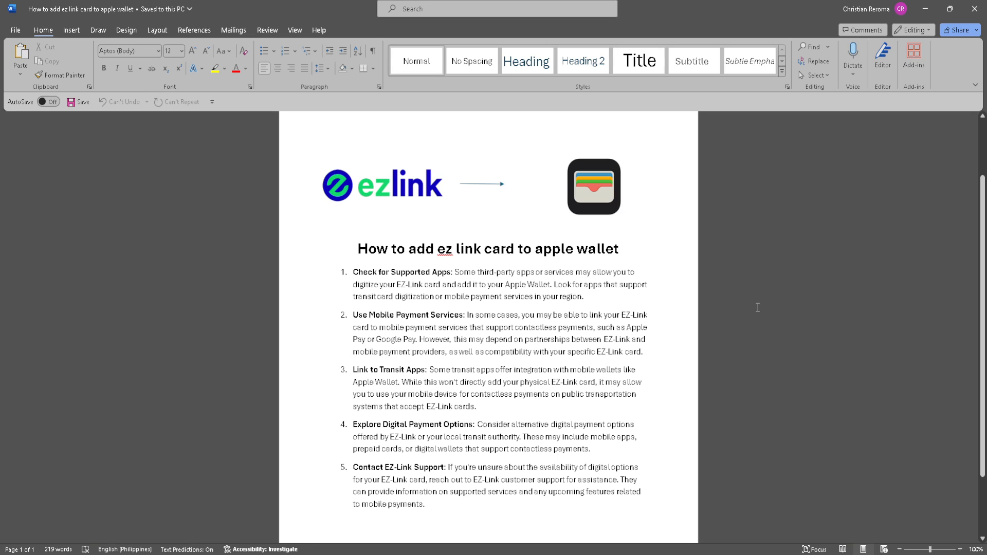
{"action": "mouse_move", "coordinate": [757, 308]}
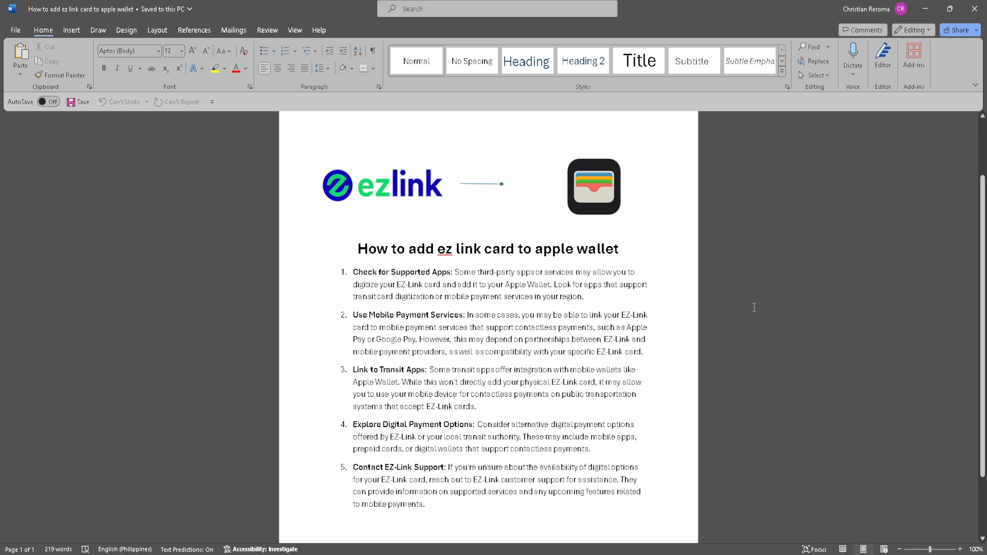
{"action": "scroll", "scroll_direction": "down", "scroll_amount": 3}
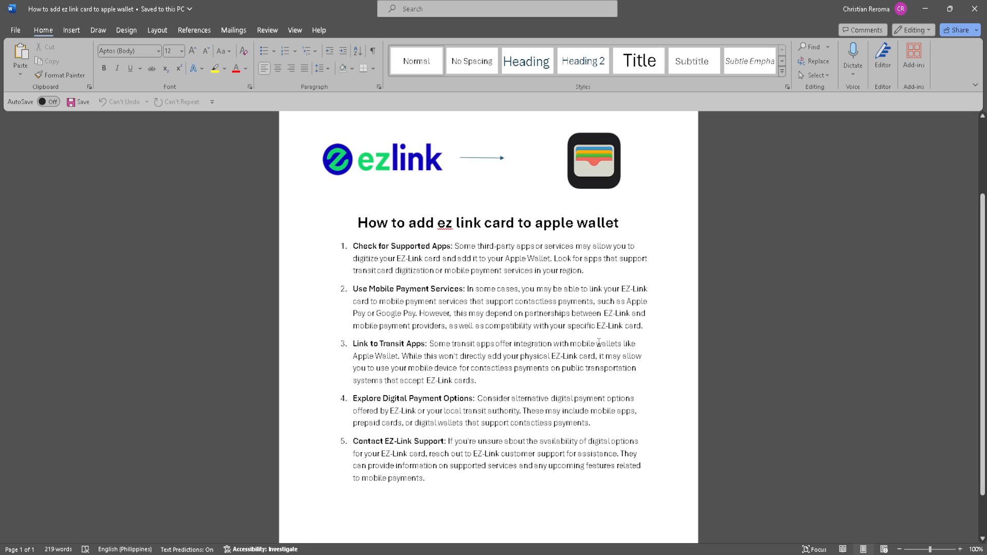
{"action": "mouse_move", "coordinate": [336, 323]}
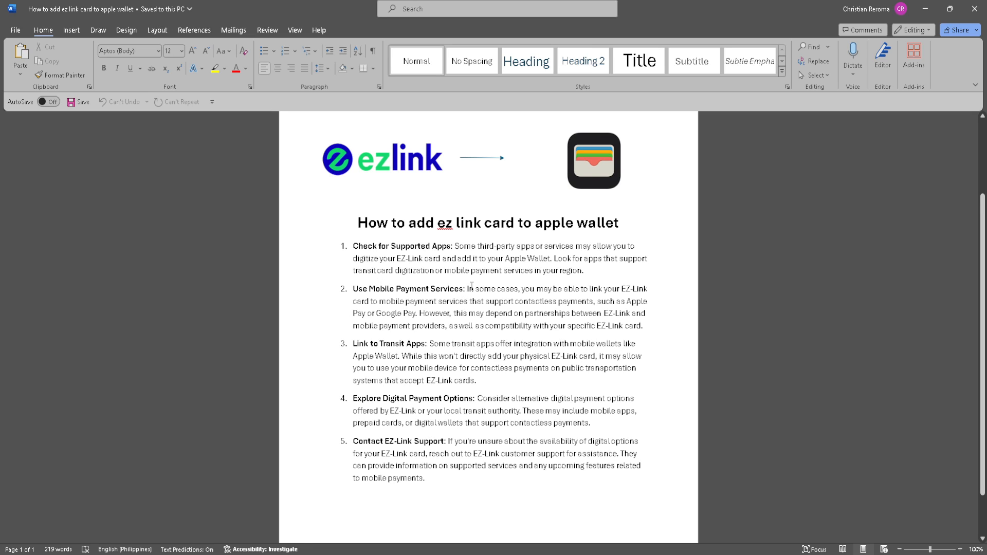
{"action": "mouse_move", "coordinate": [334, 310]}
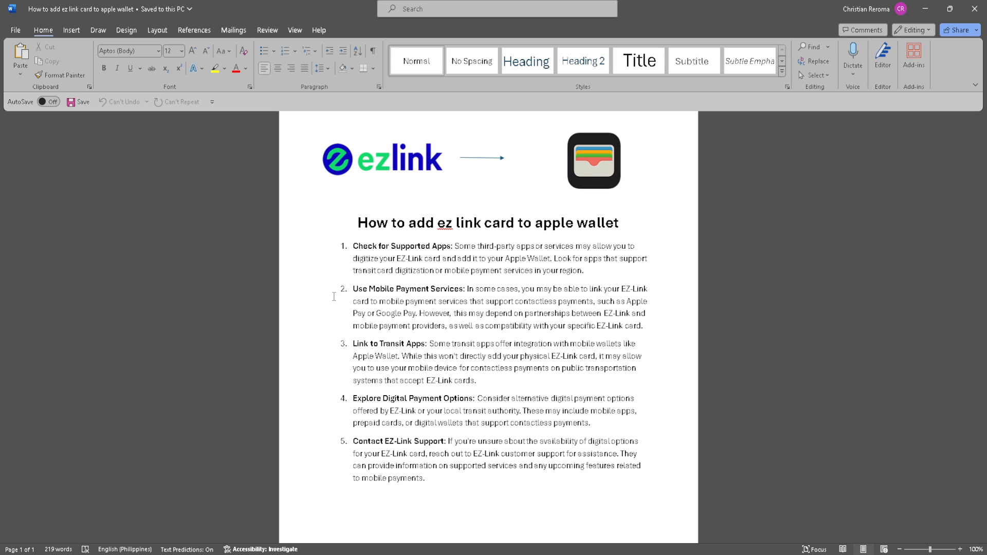
{"action": "scroll", "scroll_direction": "down", "scroll_amount": 3}
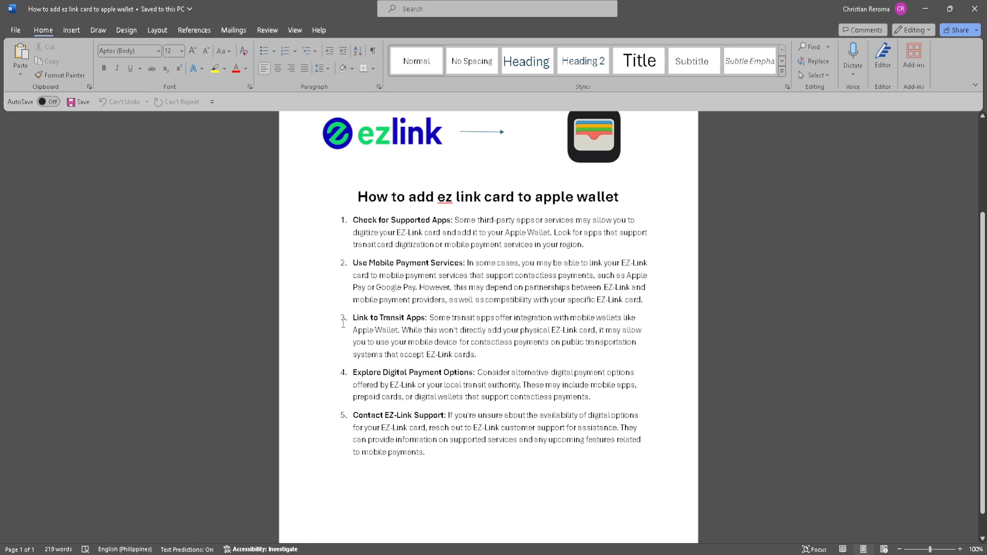
{"action": "mouse_move", "coordinate": [324, 320]}
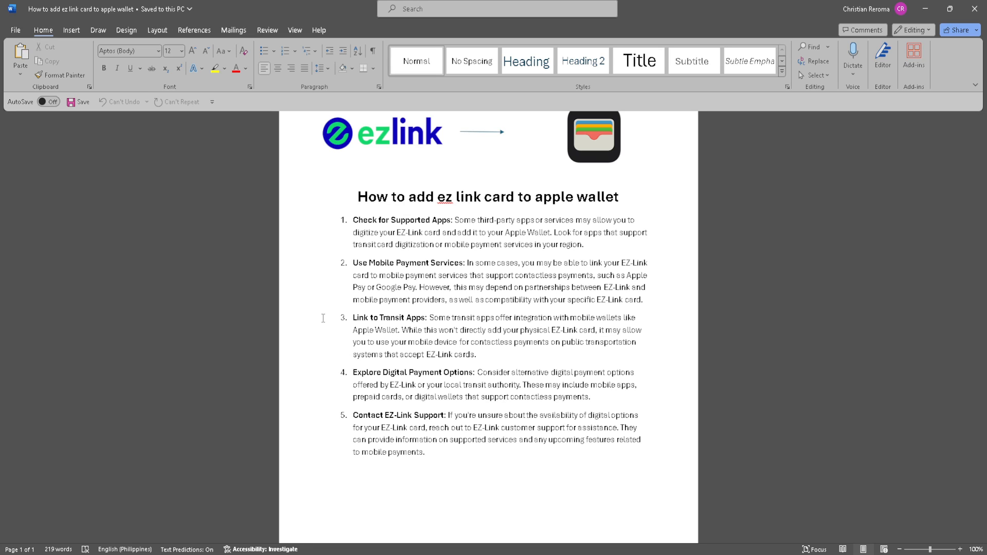
{"action": "scroll", "scroll_direction": "down", "scroll_amount": 3}
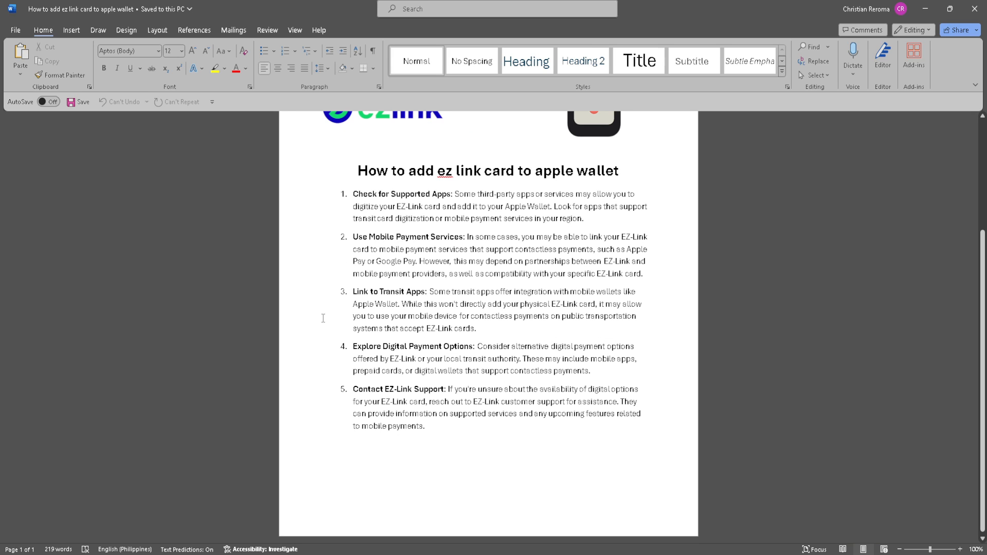
{"action": "mouse_move", "coordinate": [317, 323]}
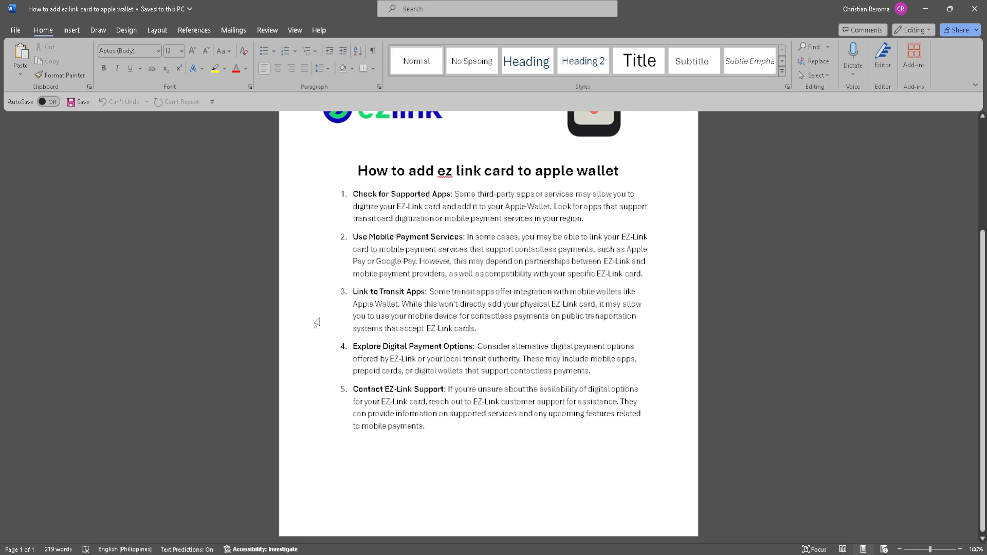